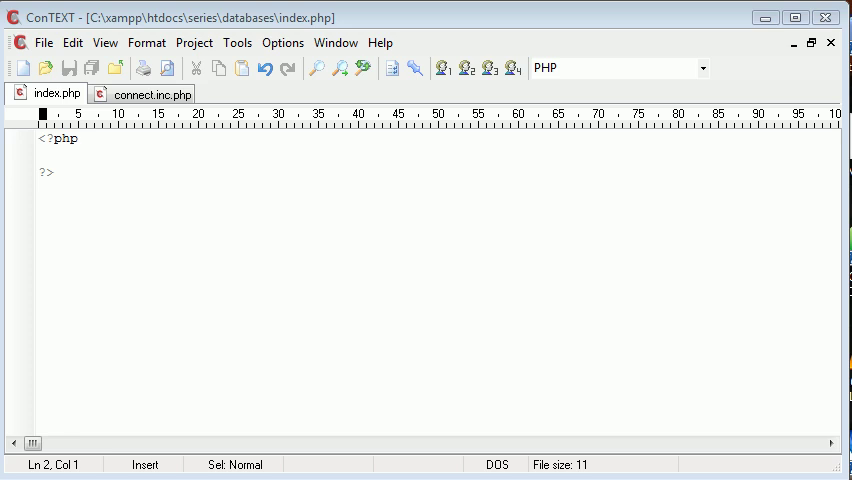
Step: Start a new table named 'names' with 2 fields in a_database
left_click(148, 94)
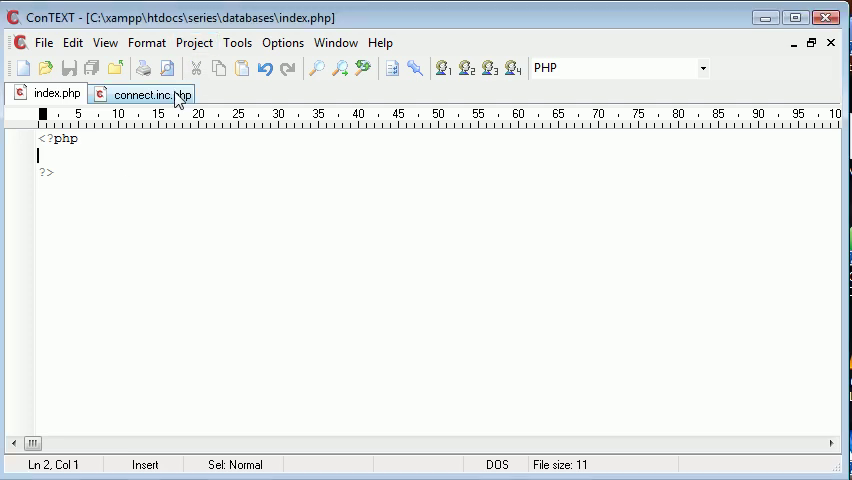
left_click(57, 93)
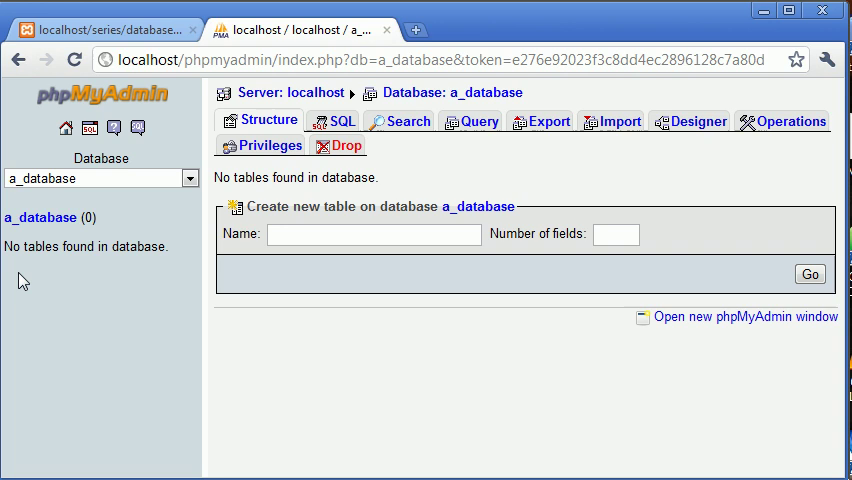
mouse_move(130, 403)
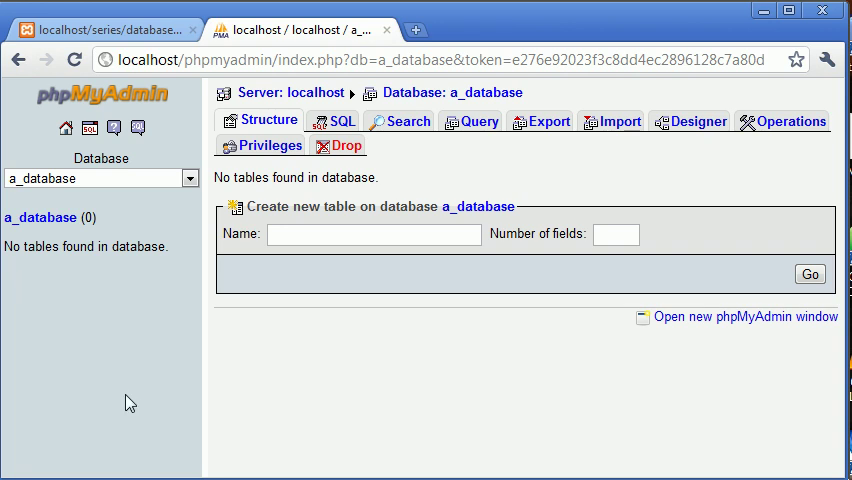
mouse_move(66, 128)
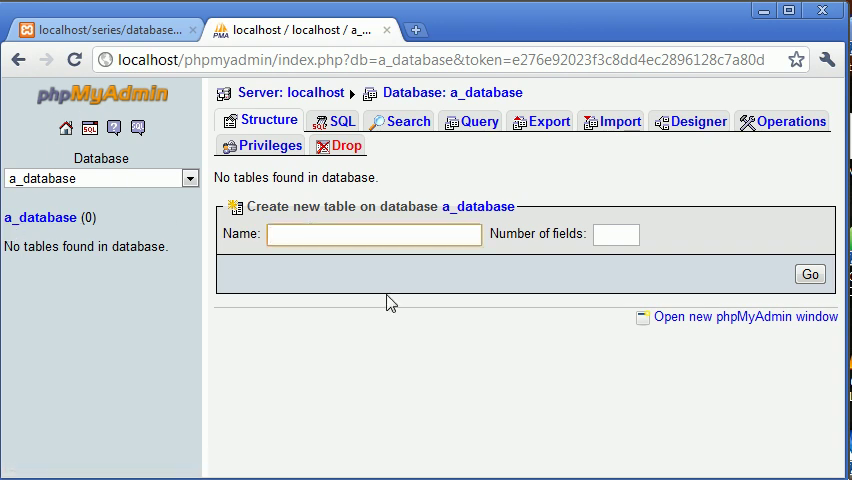
left_click(375, 234)
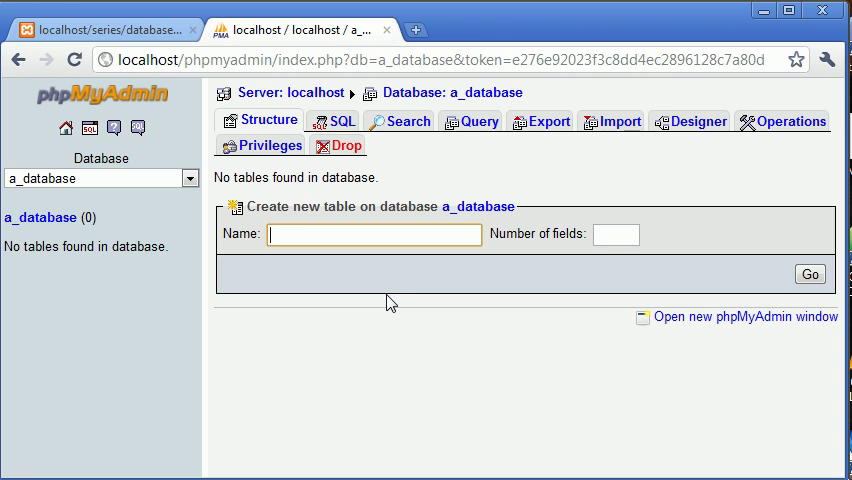
type("names")
left_click(616, 234)
type("2")
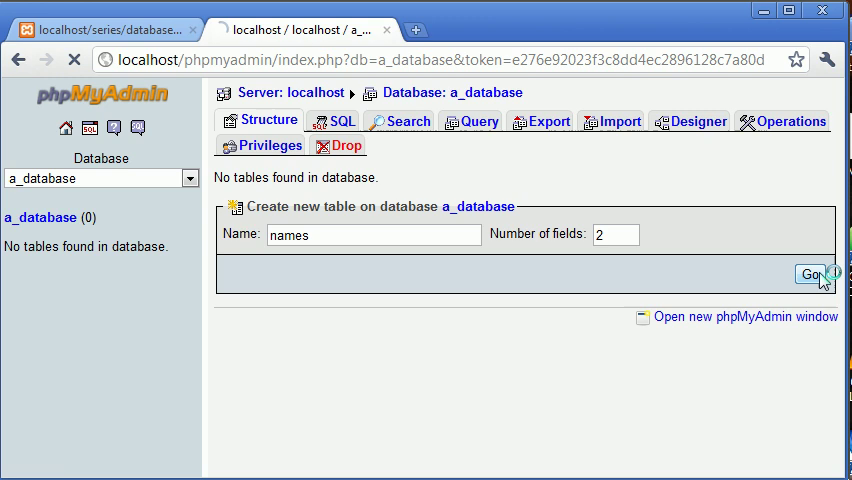
Step: Define the id field as an auto-incrementing PRIMARY key
left_click(808, 274)
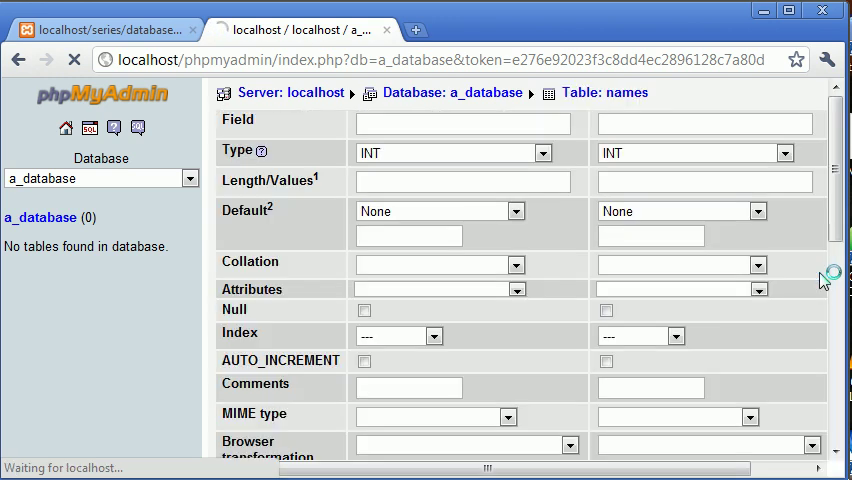
type("id")
type("name")
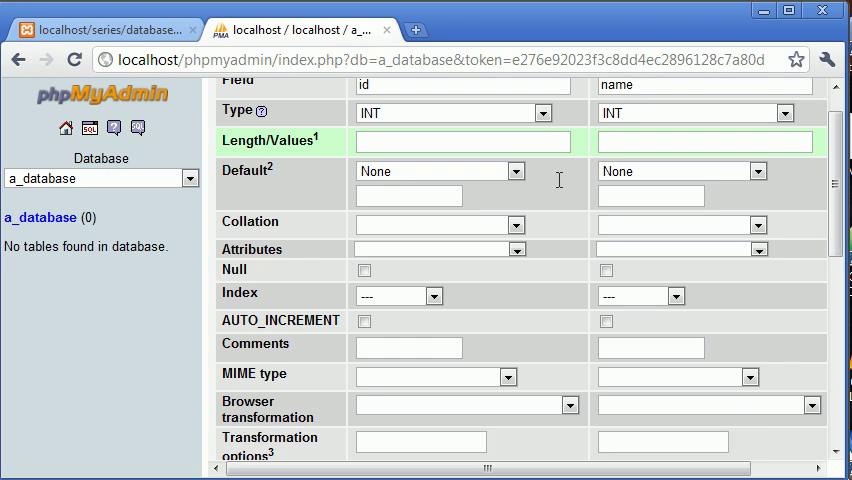
left_click(364, 321)
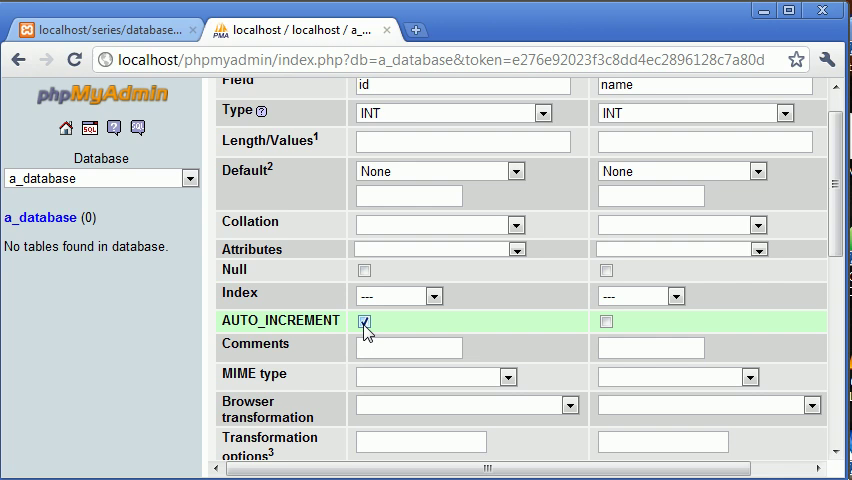
left_click(398, 296)
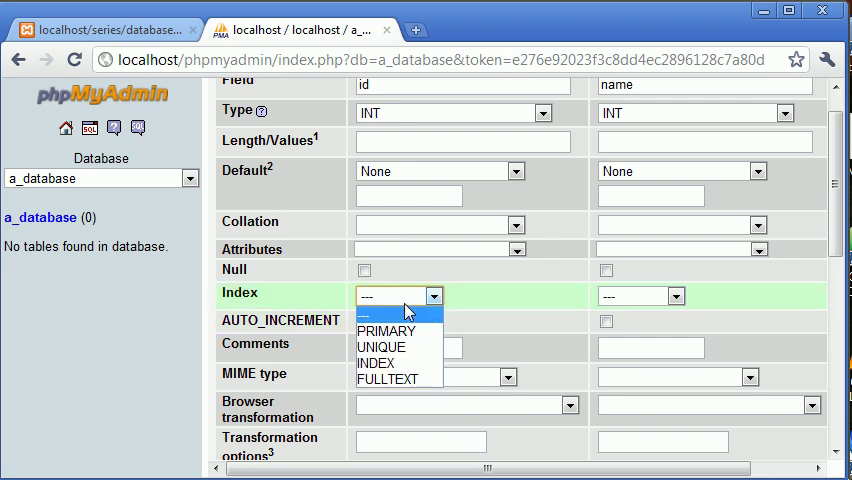
left_click(387, 330)
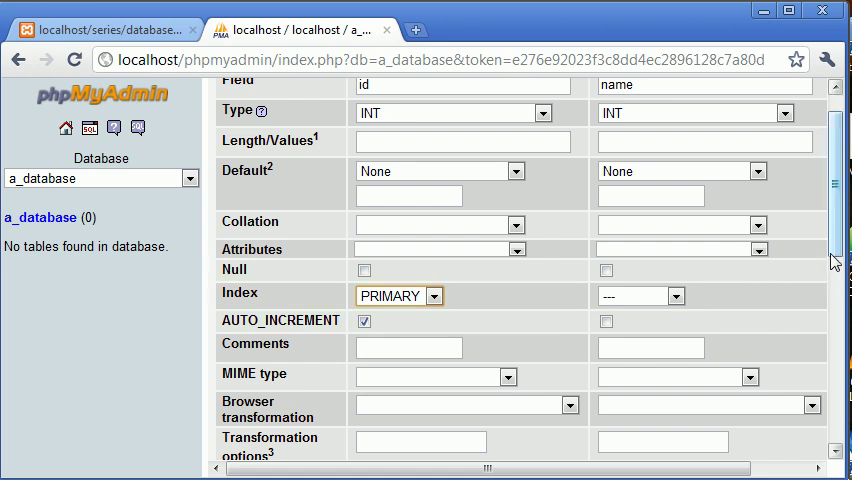
scroll("up", 3)
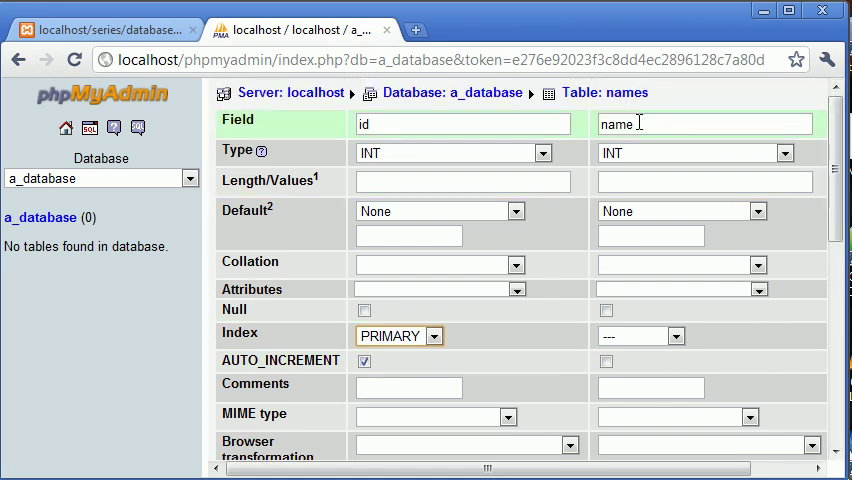
Step: Give the name field a length of 40 and save the table structure
left_click(694, 152)
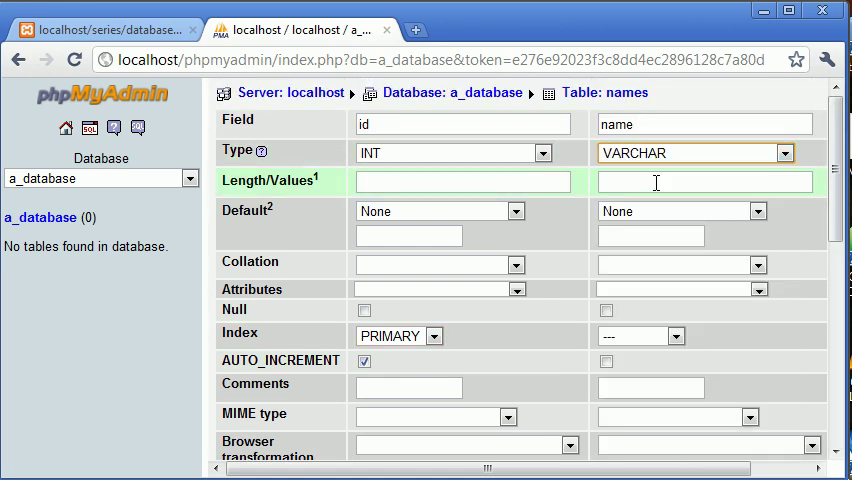
type("40")
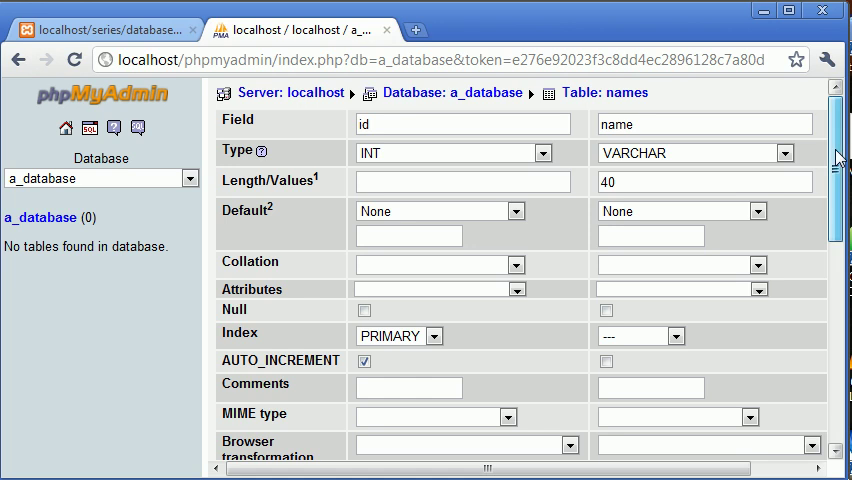
scroll("down", 3)
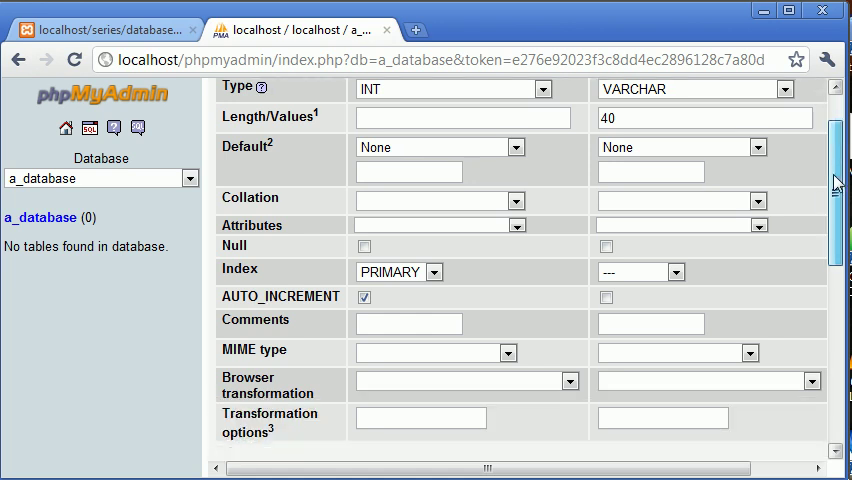
scroll("down", 3)
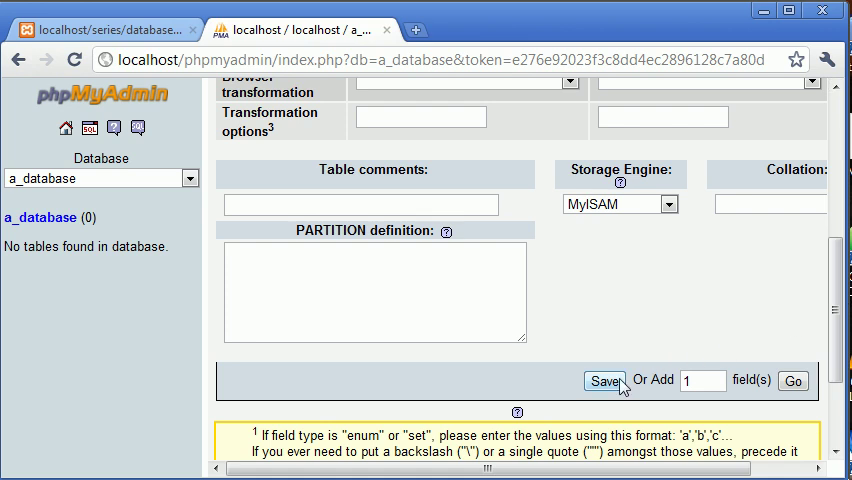
left_click(604, 381)
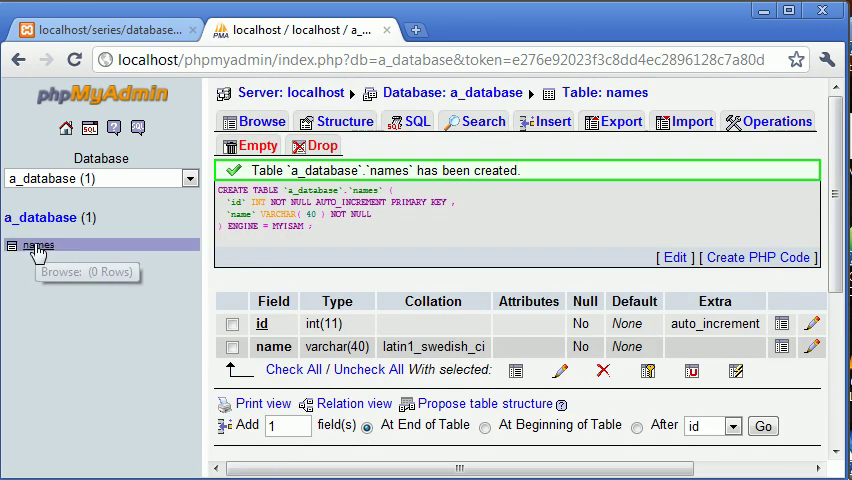
mouse_move(378, 323)
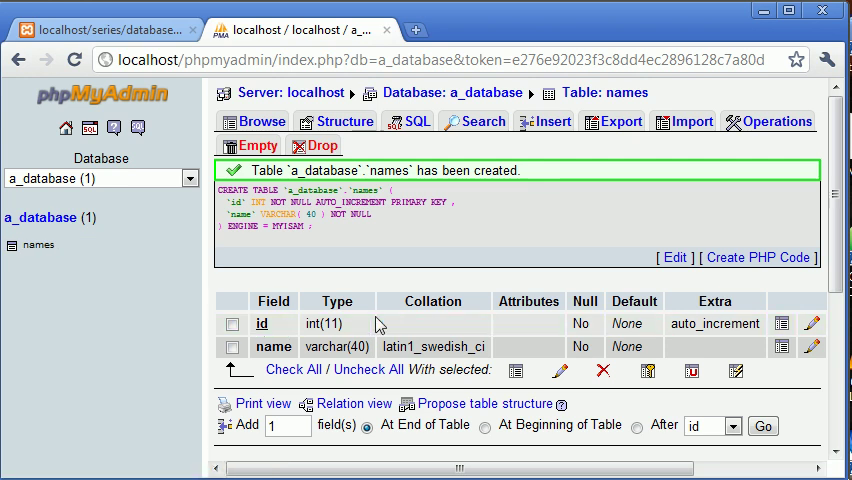
Step: Insert rows Alex Garrett and Alex Malcolm, then enter Billy Garrett as a name value
left_click(546, 121)
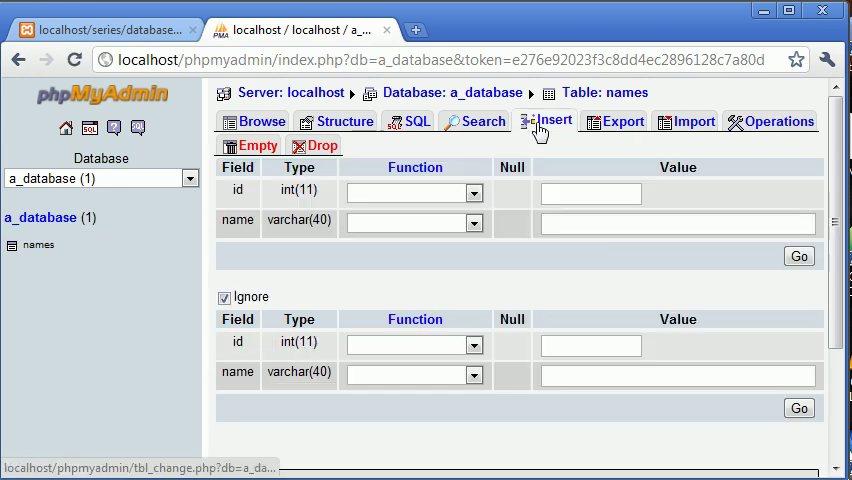
type("Ale")
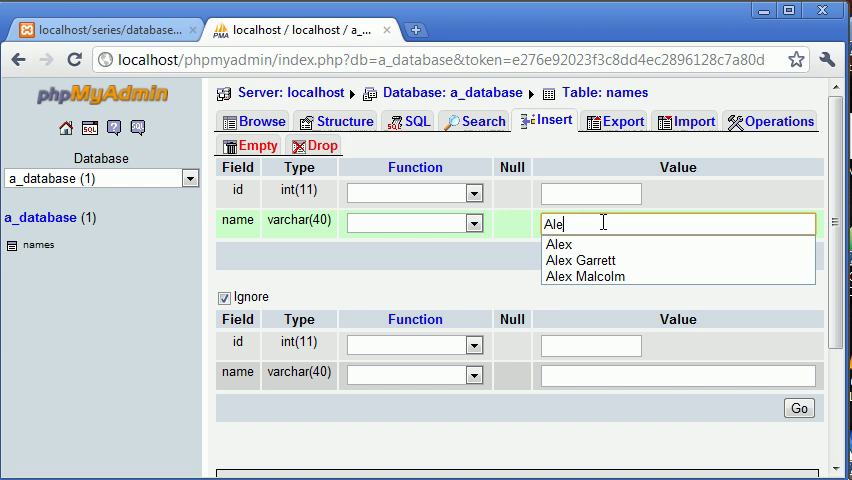
left_click(581, 260)
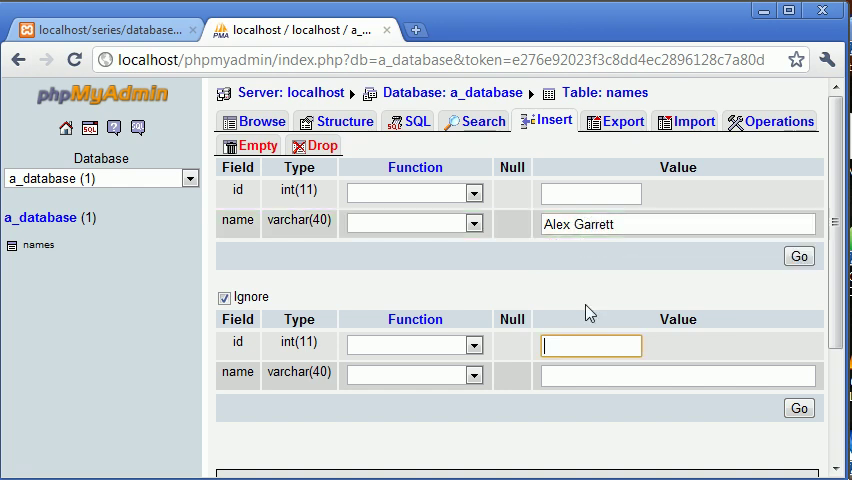
left_click(224, 297)
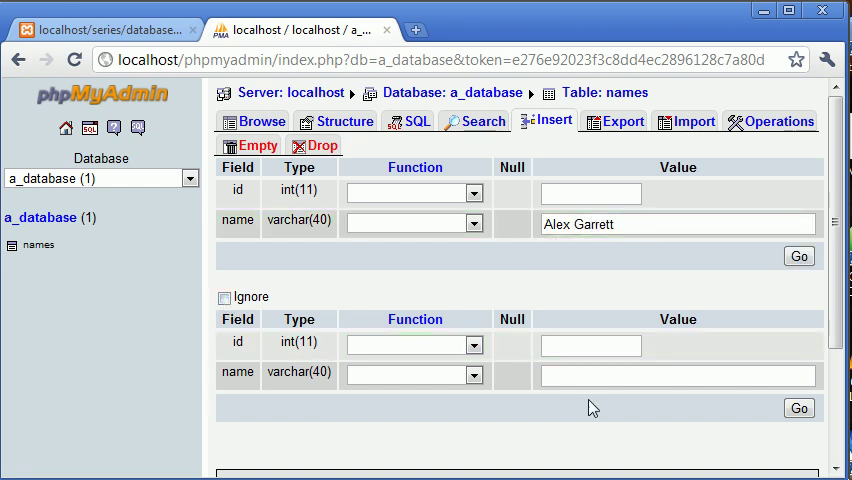
left_click(677, 375)
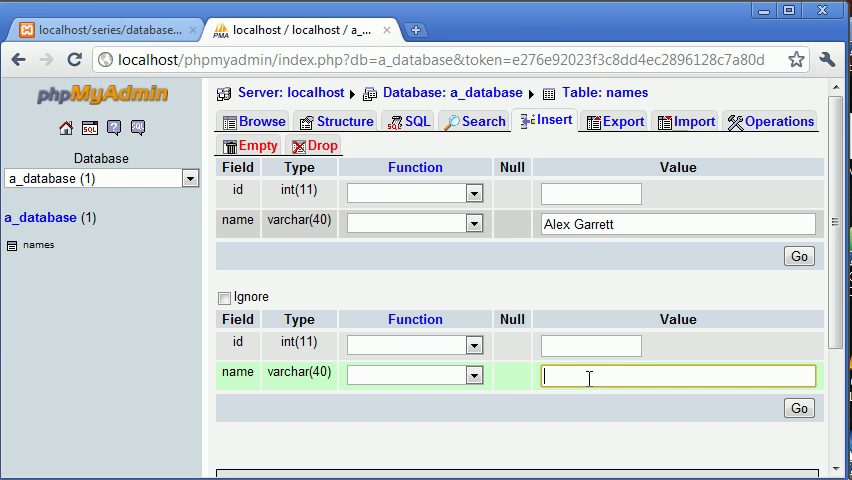
type("Alex Malcolm")
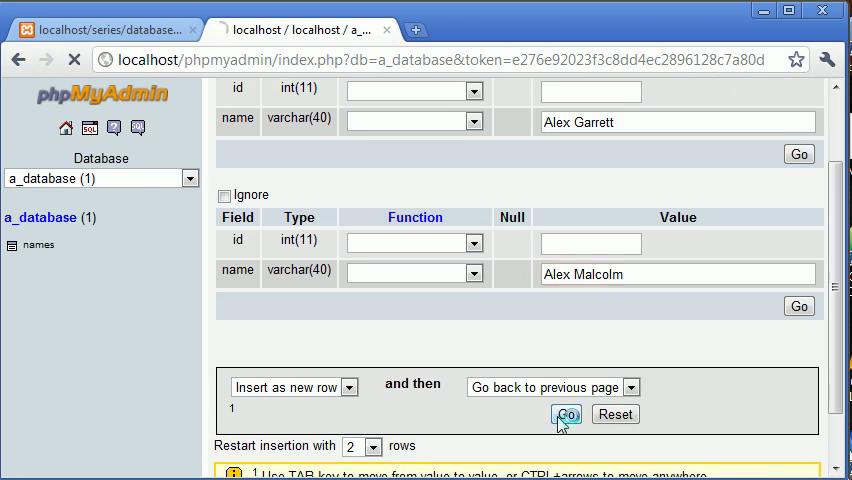
left_click(567, 414)
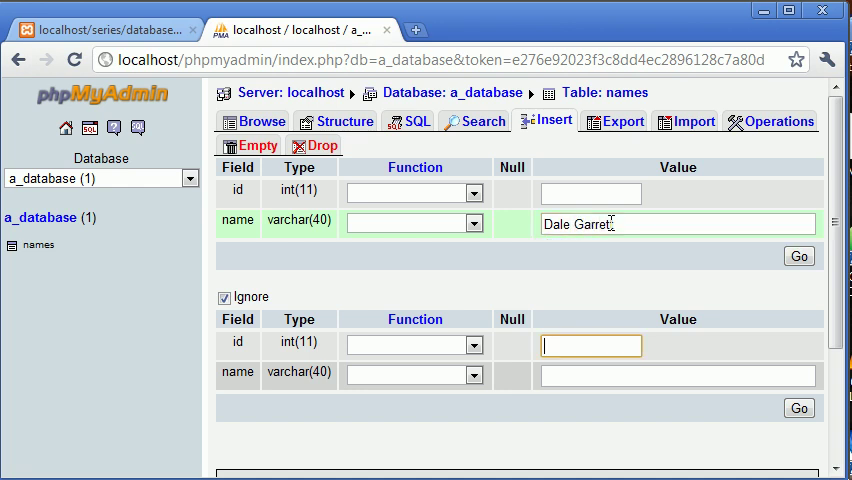
type("Billy G")
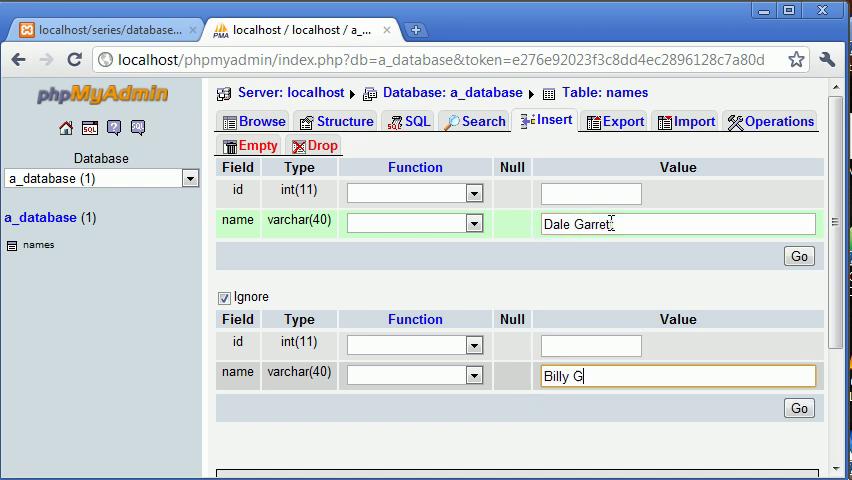
type("arrett")
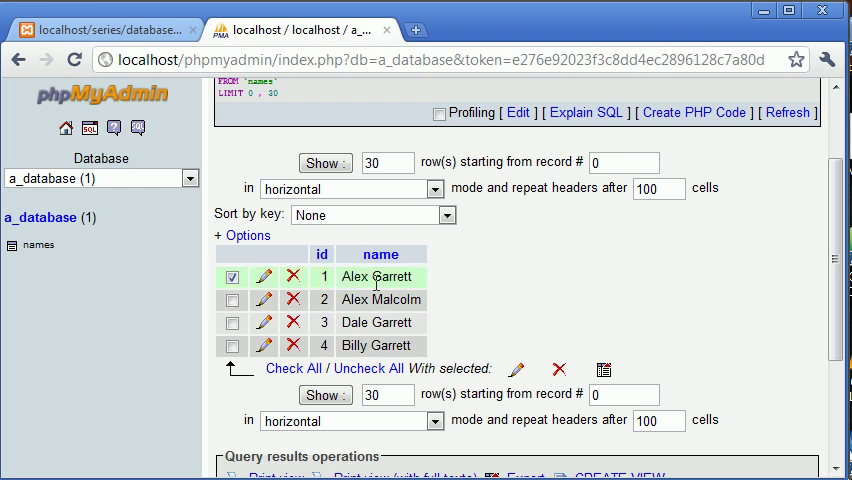
left_click(232, 277)
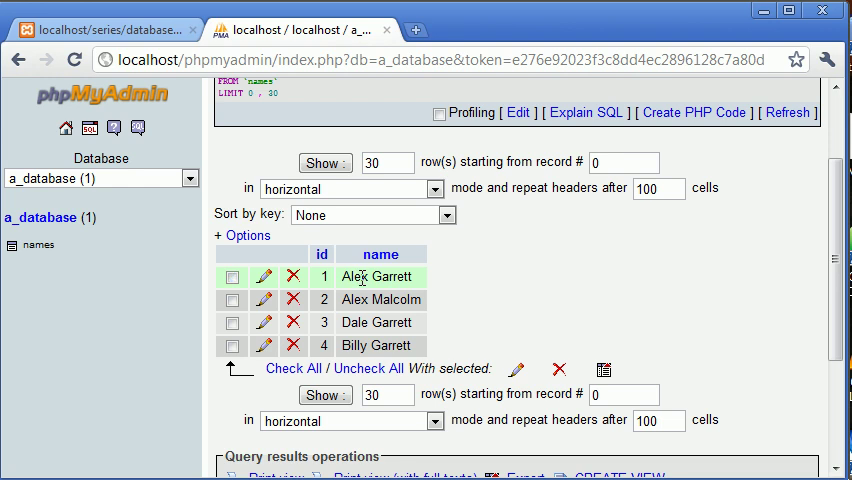
double_click(370, 276)
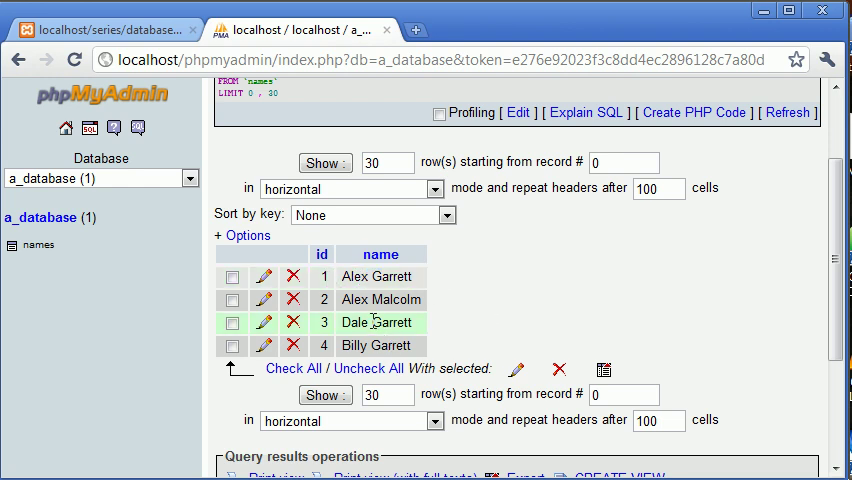
left_click(232, 322)
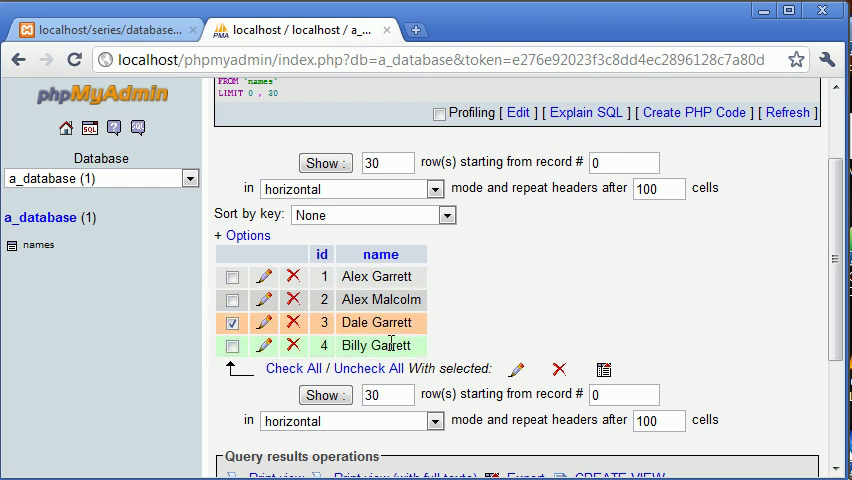
mouse_move(445, 295)
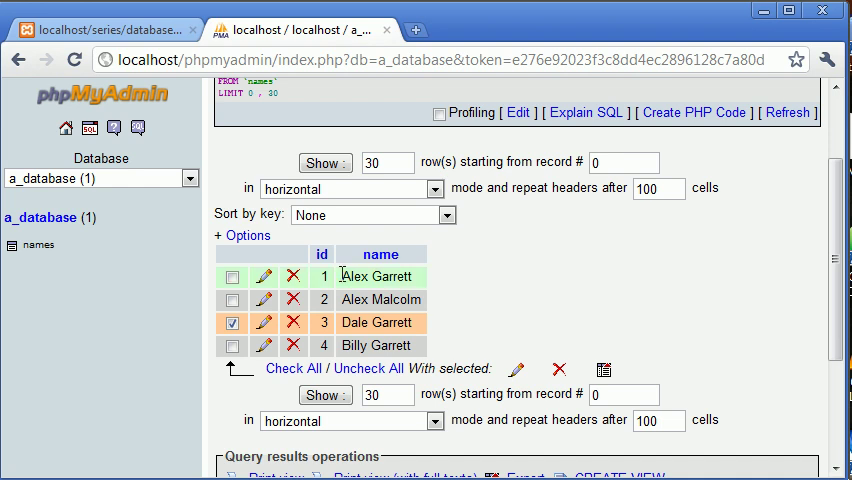
left_click(233, 277)
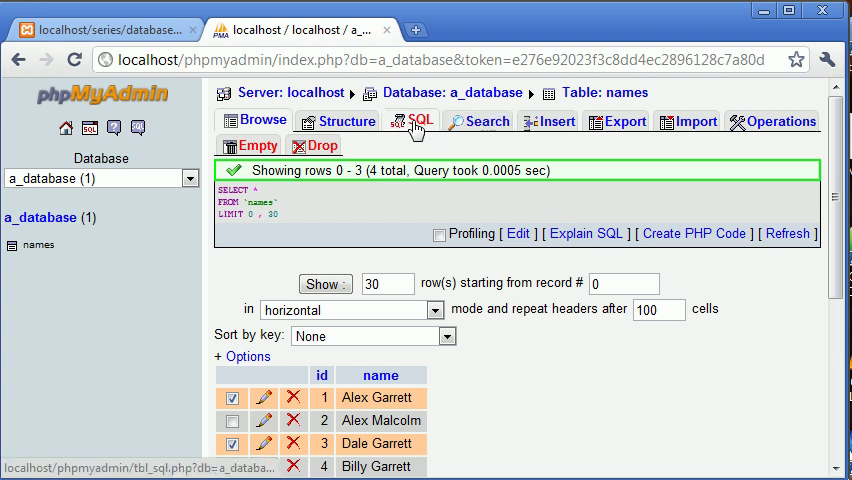
Step: Type SELECT `name` FROM `names` WHERE `name` LIKE '%garrett' in the SQL box
left_click(417, 121)
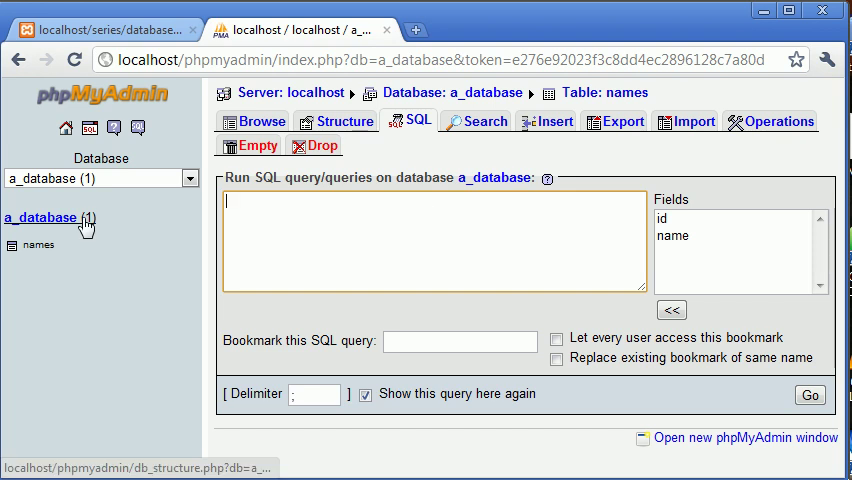
type("SELECT `name` FROM")
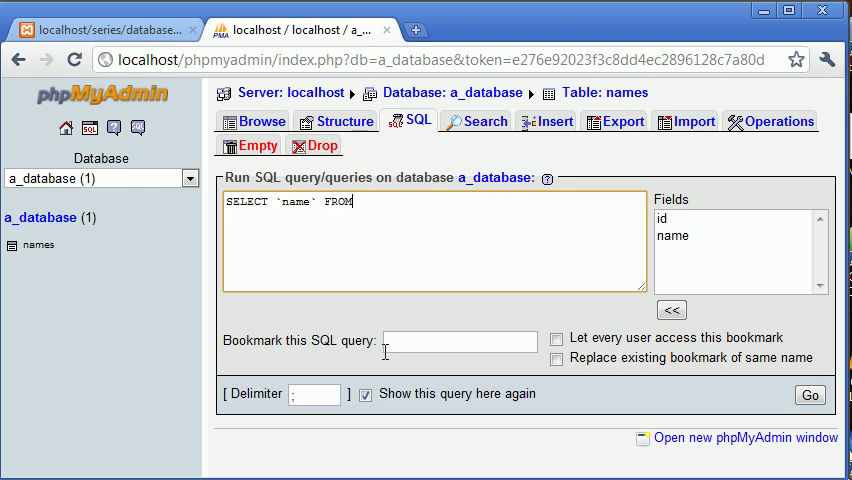
type("`names`")
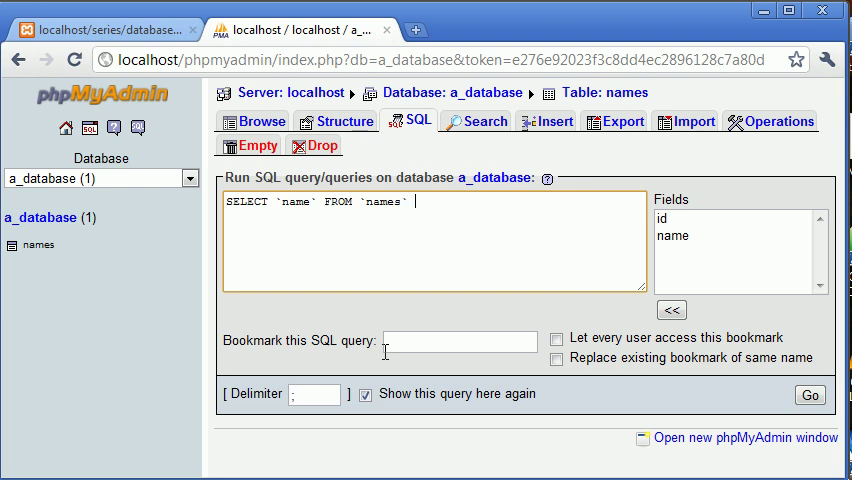
type("WHERE")
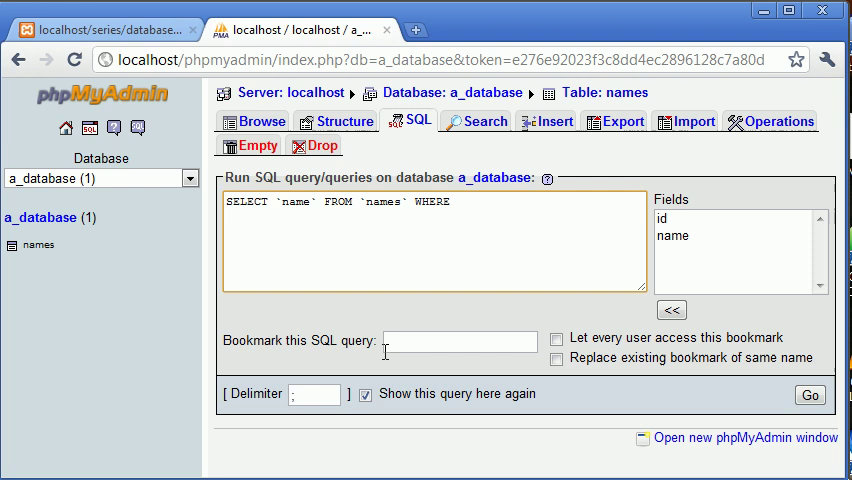
type("`")
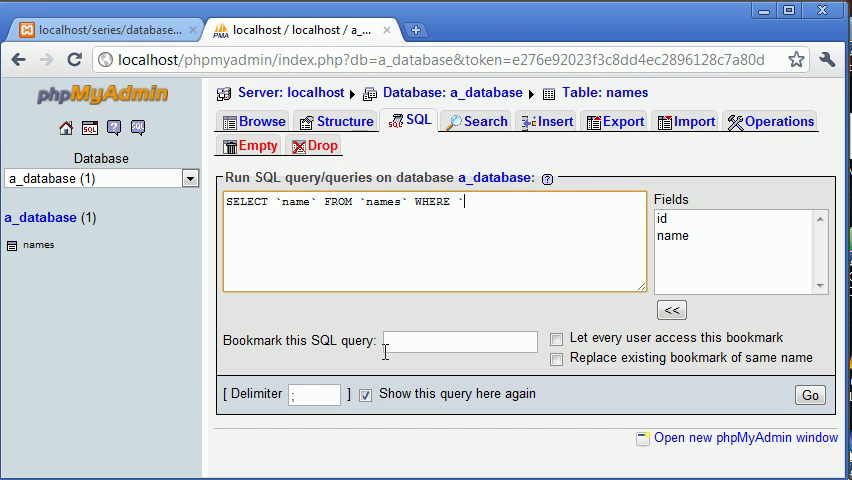
type("name` LIKE")
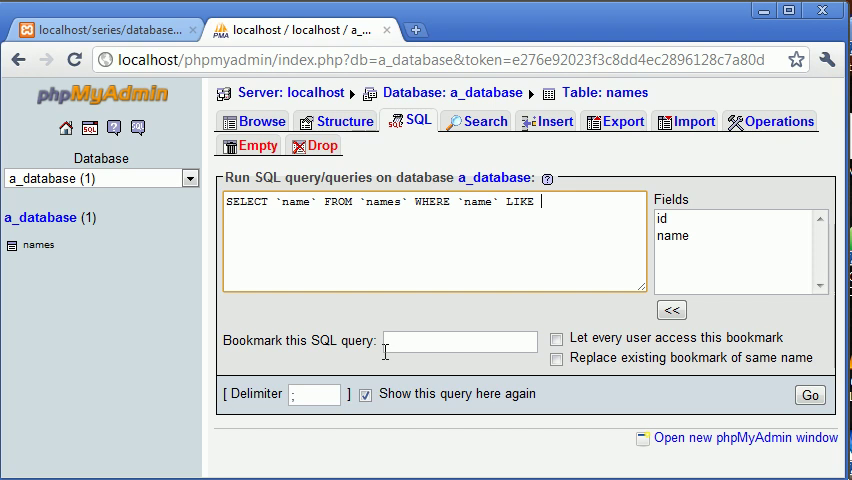
type("''")
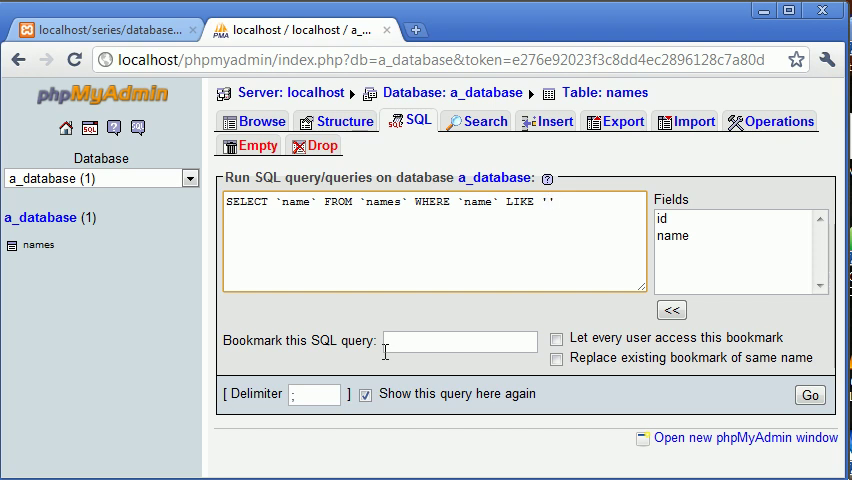
left_click(544, 201)
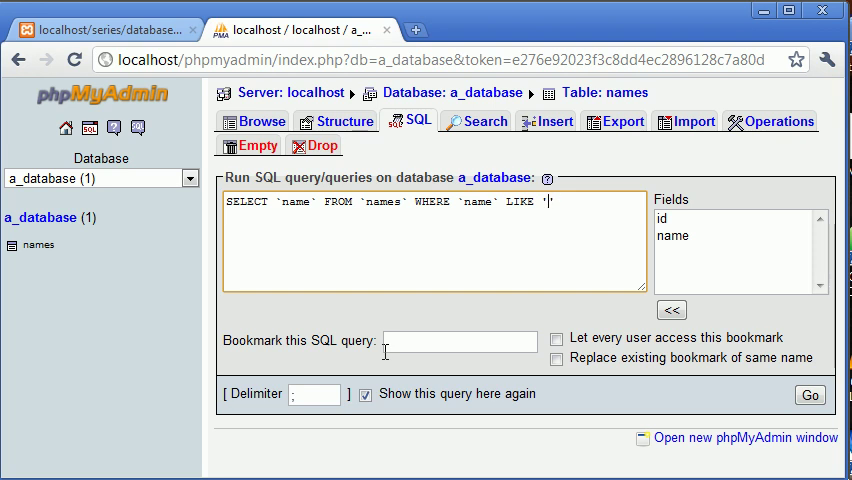
type("%'")
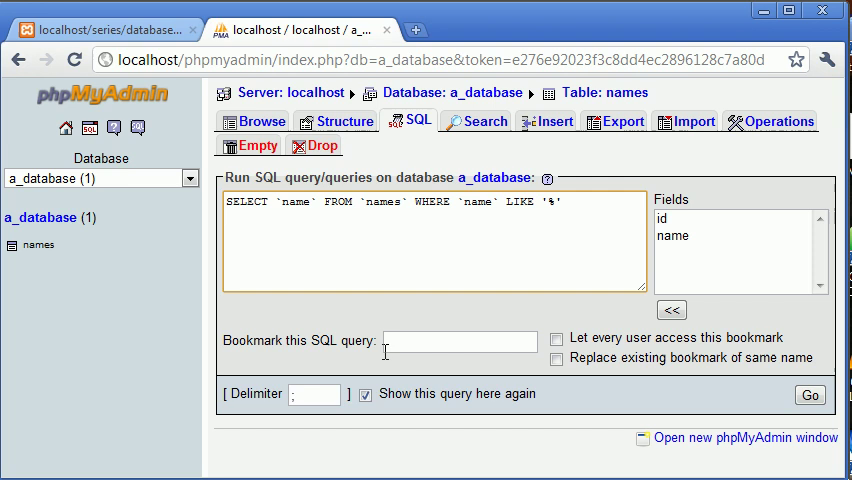
type("garrett")
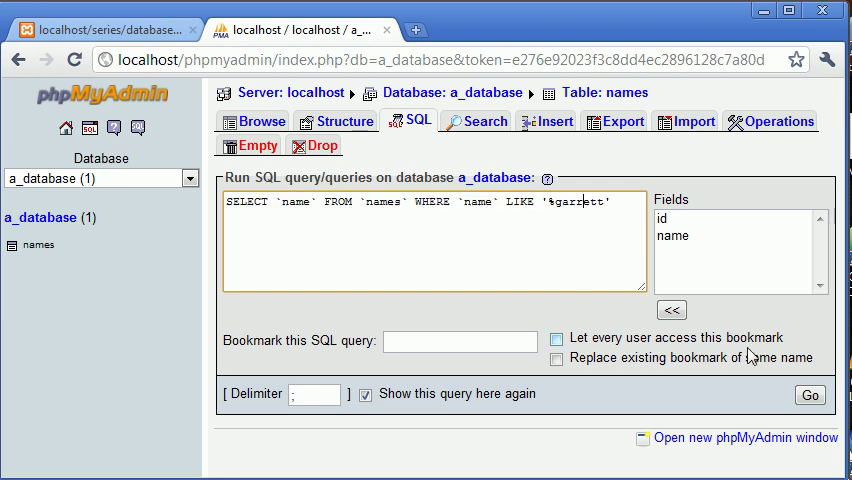
Step: Run the '%garrett' query, review the Garrett results, and return to the query editor
left_click(810, 394)
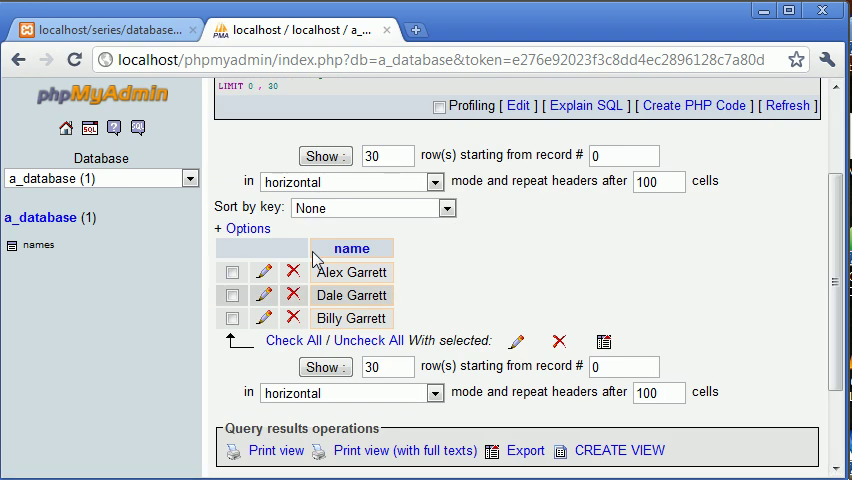
mouse_move(402, 300)
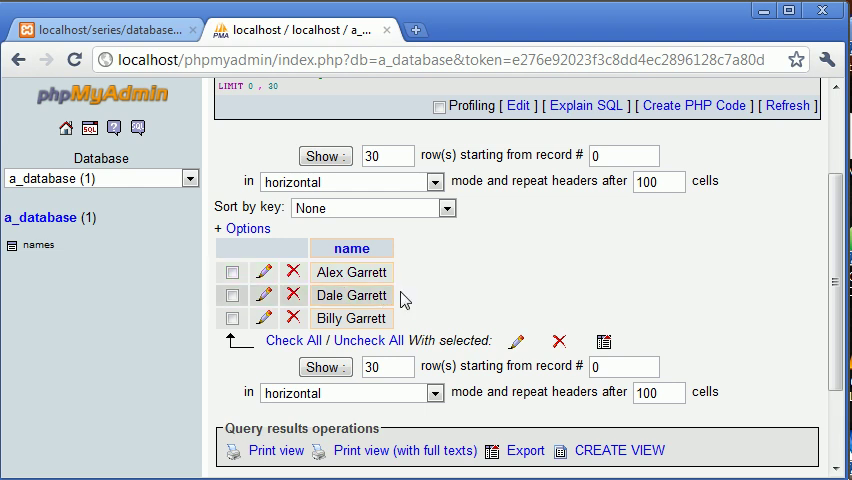
left_click(351, 271)
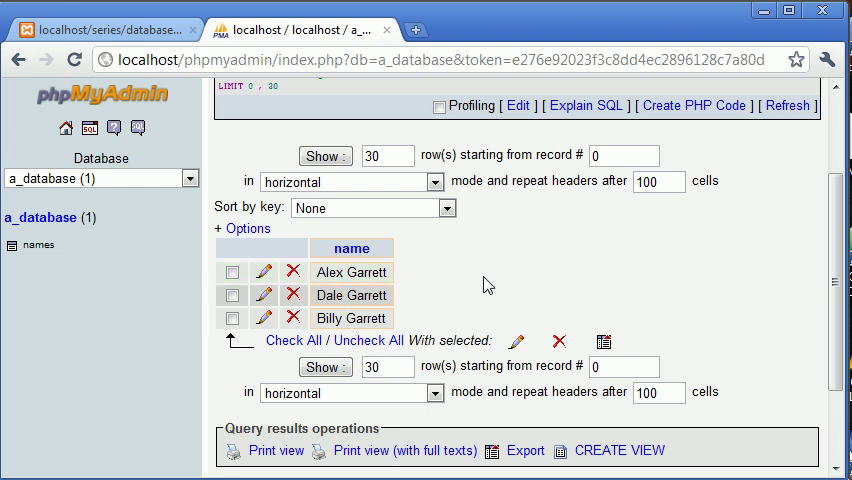
left_click(416, 120)
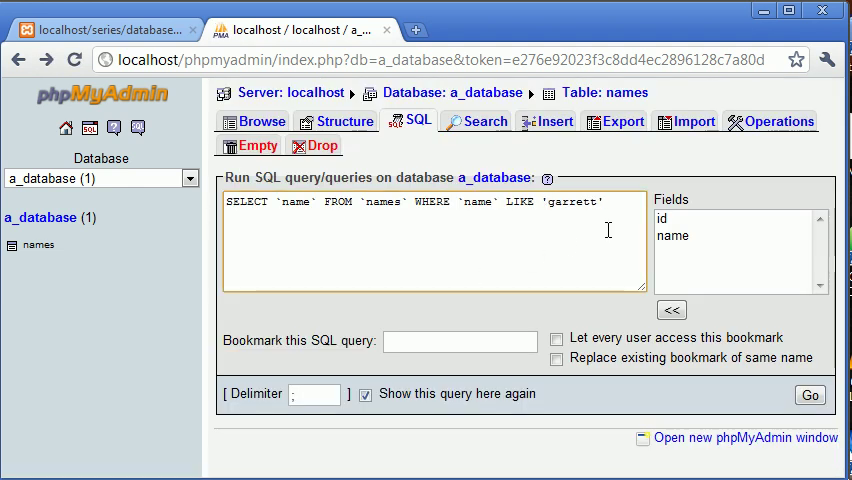
Step: Move the wildcard to make the pattern LIKE 'garrett%'
type("%")
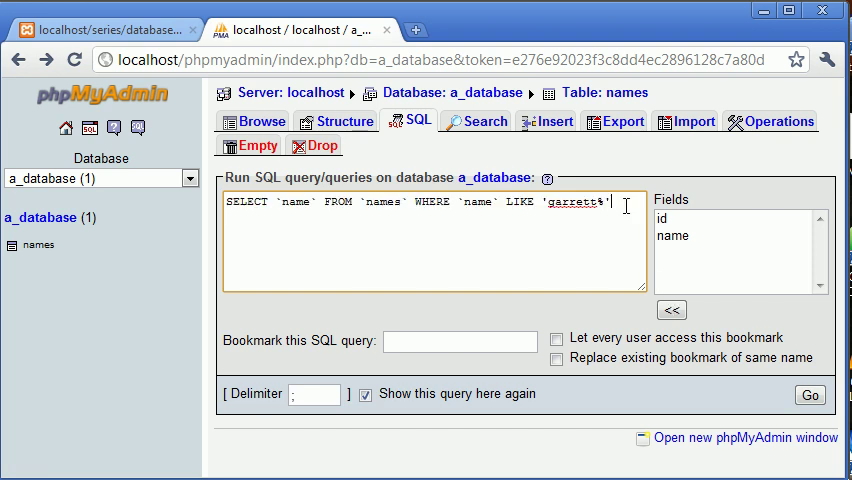
mouse_move(810, 395)
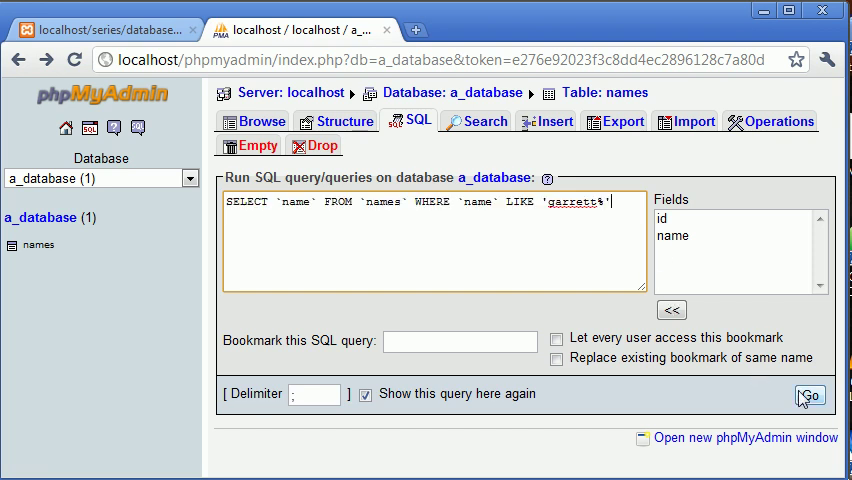